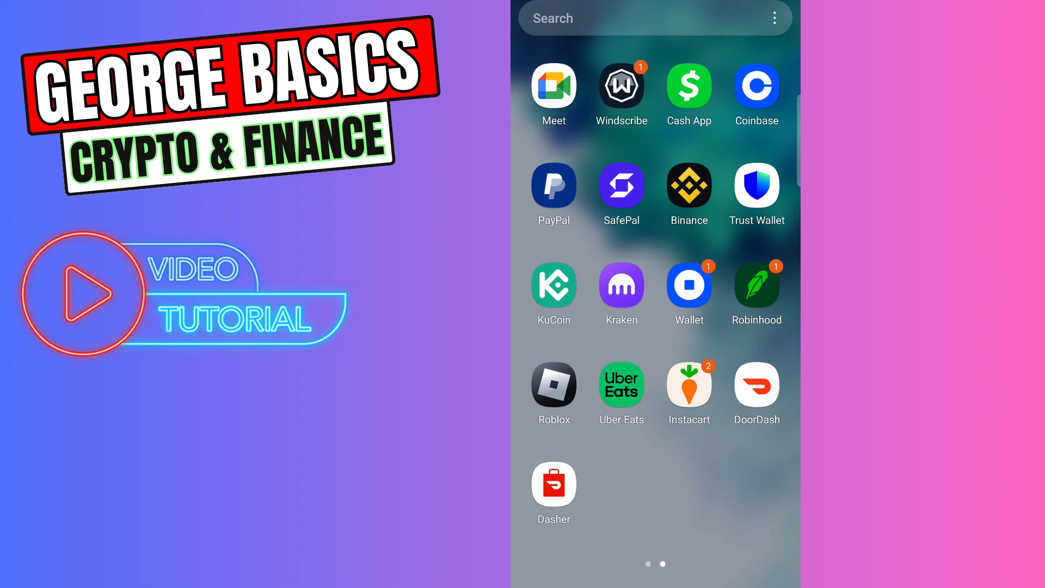
Step: Launch Uber Eats from the home screen to its restaurant feed
click(622, 384)
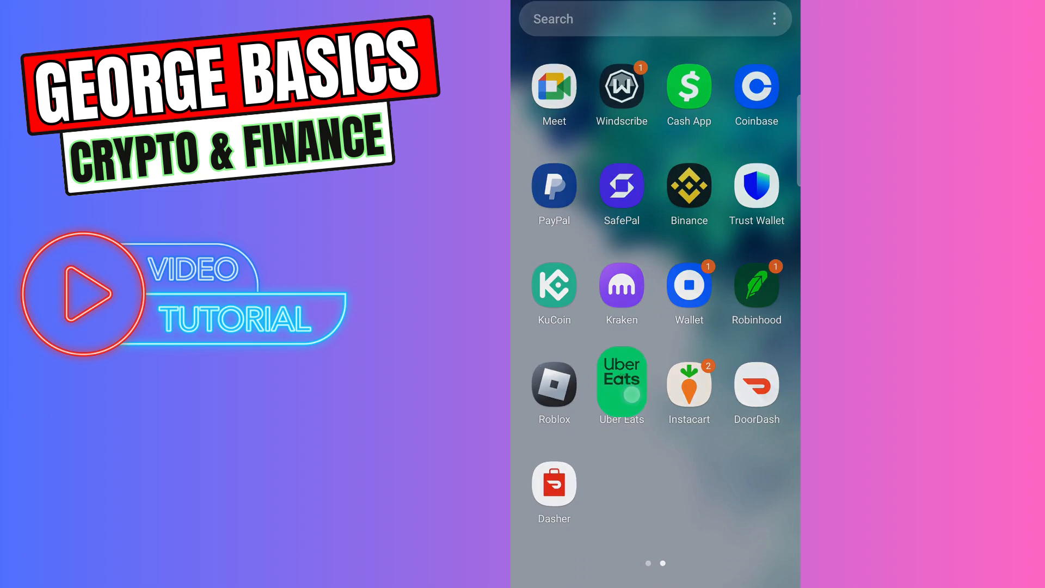
click(621, 382)
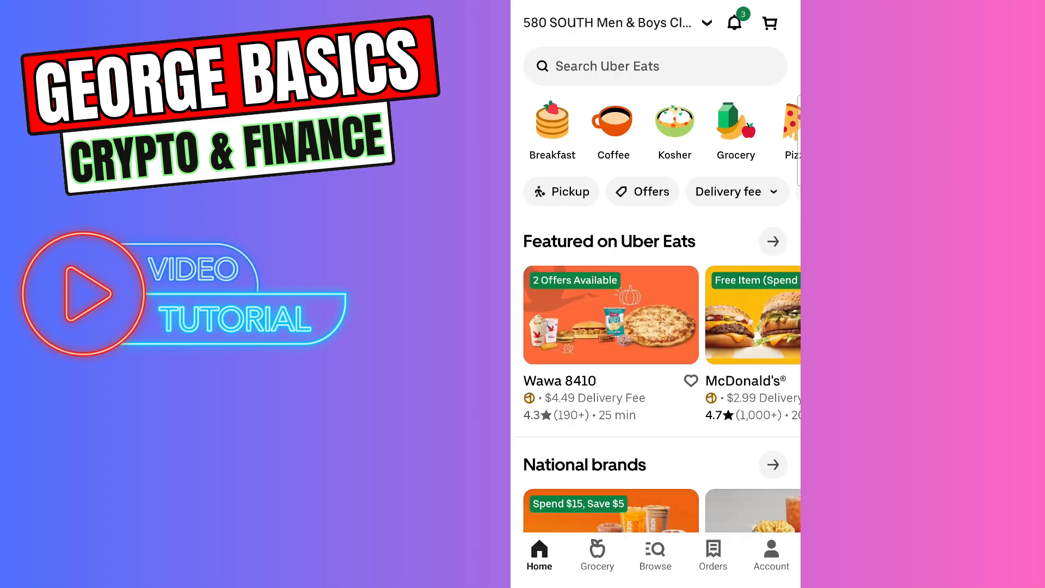
Step: Browse the Uber Eats Account page down through its options
click(771, 555)
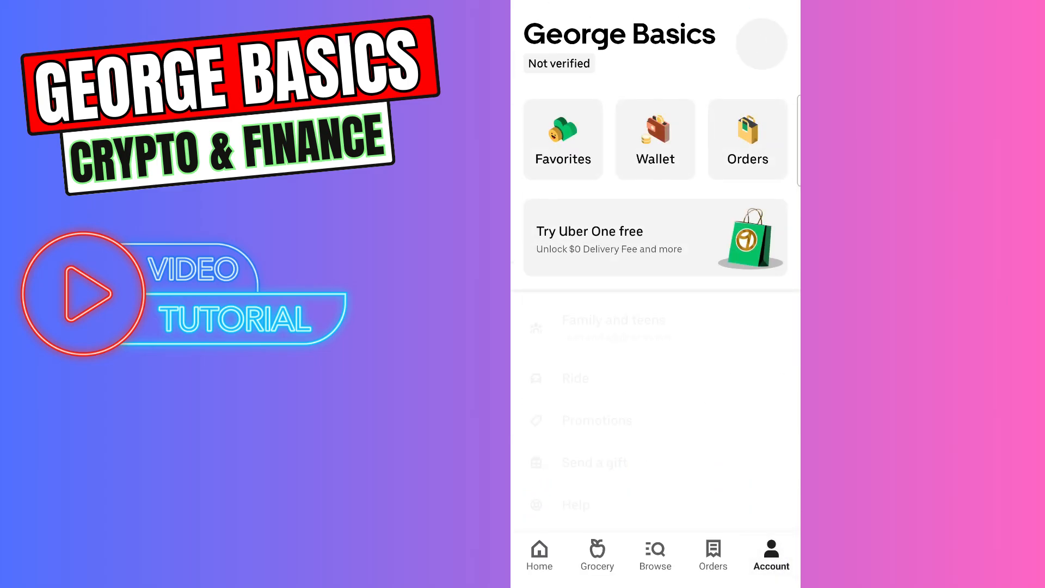
scroll(down, 3)
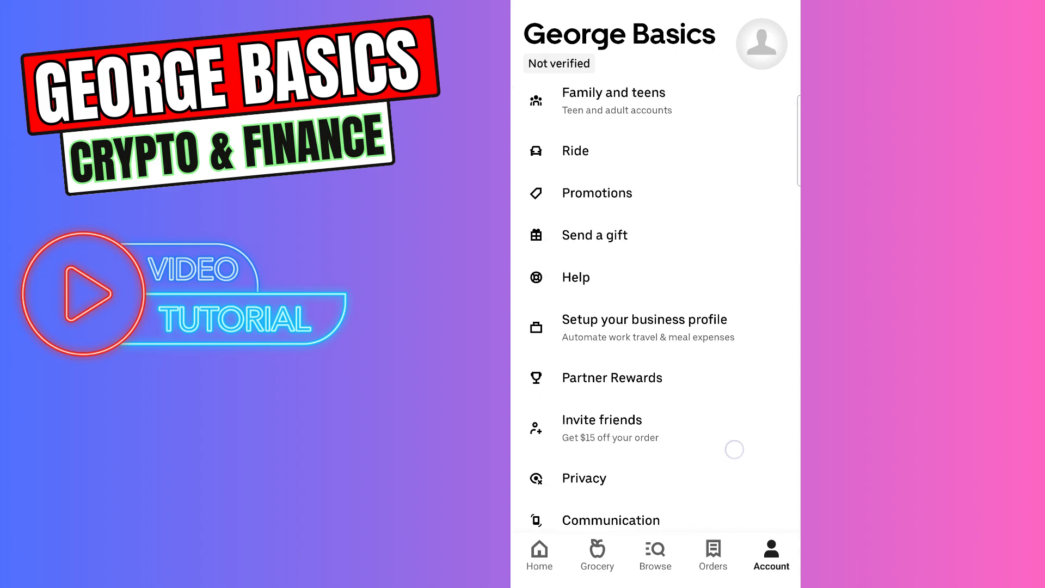
scroll(down, 3)
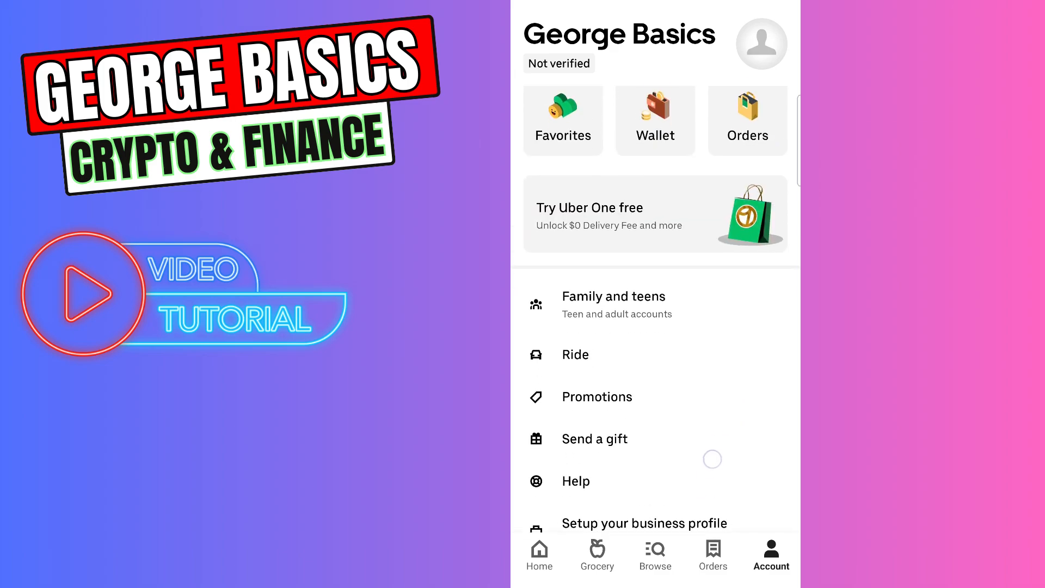
scroll(down, 3)
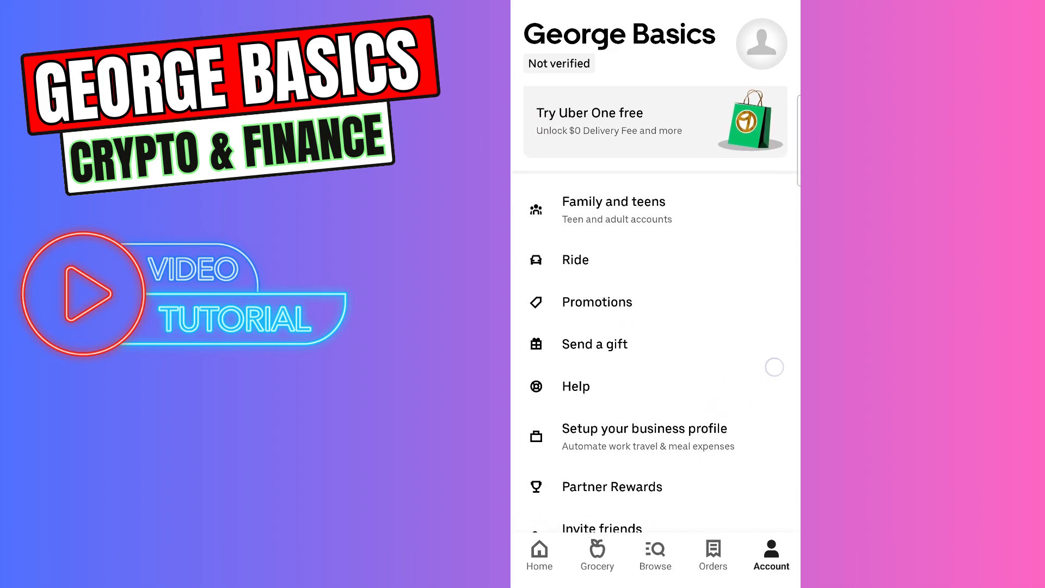
scroll(down, 3)
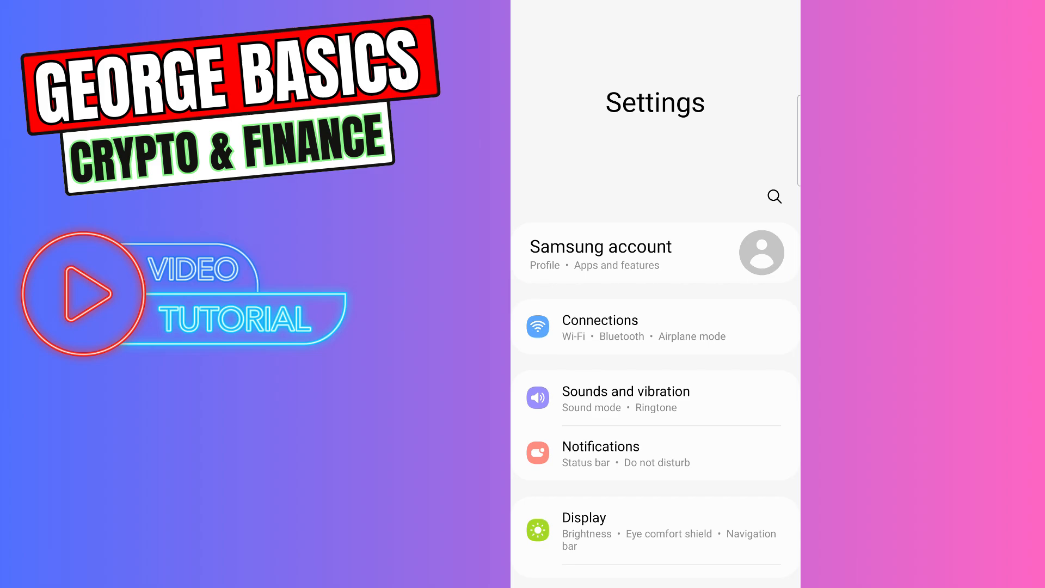
Step: Search Settings for 'language' to reach the device Language page
click(775, 196)
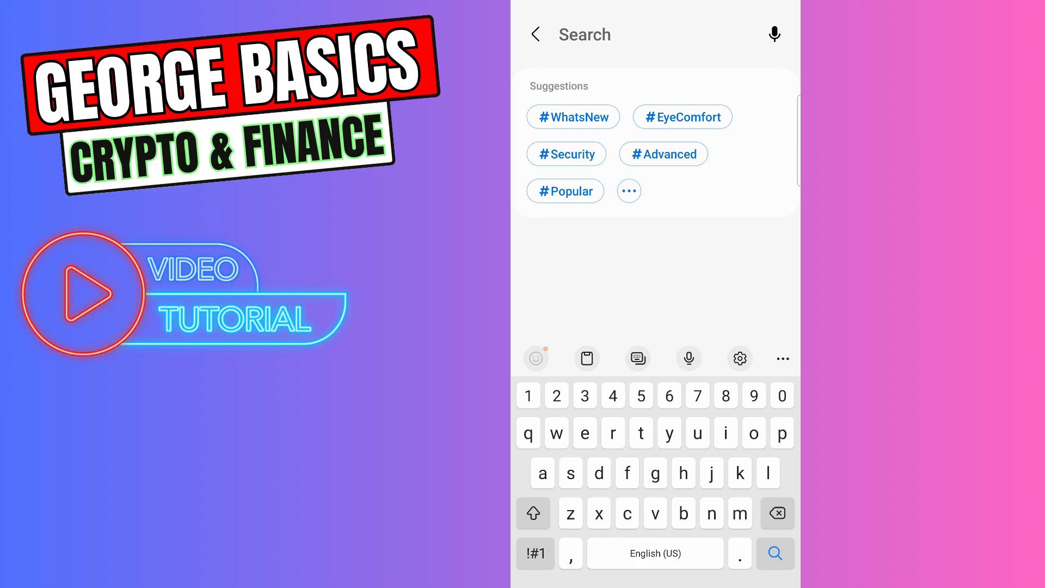
text(language)
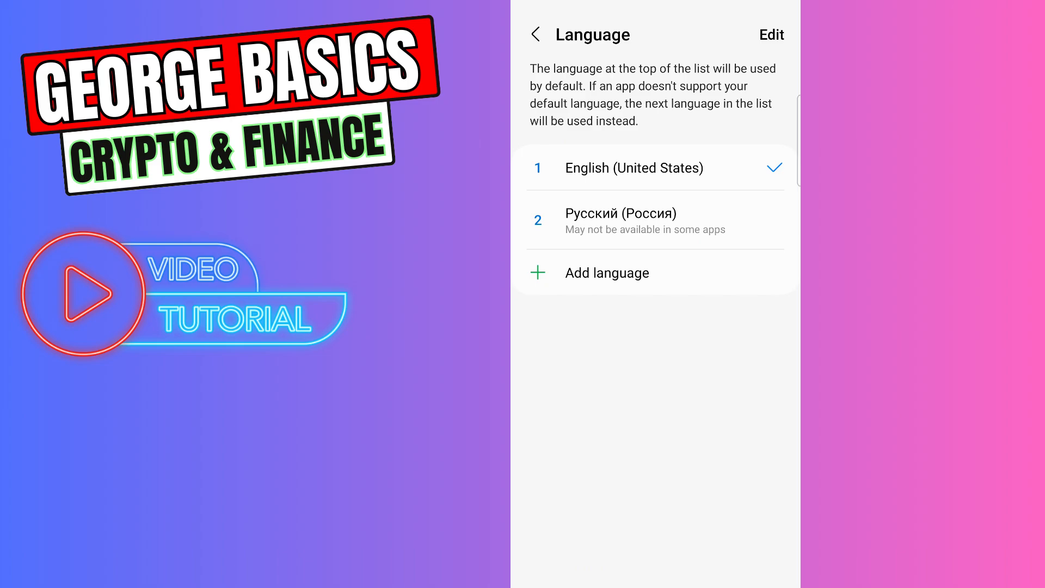
Step: Start adding a language and switch the list from suggested to All languages
click(608, 272)
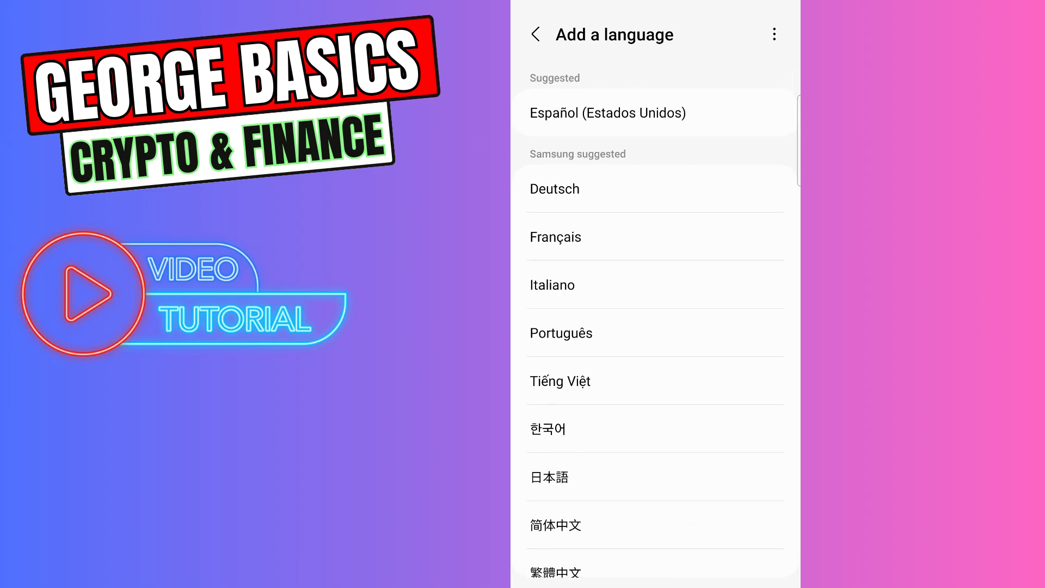
click(773, 34)
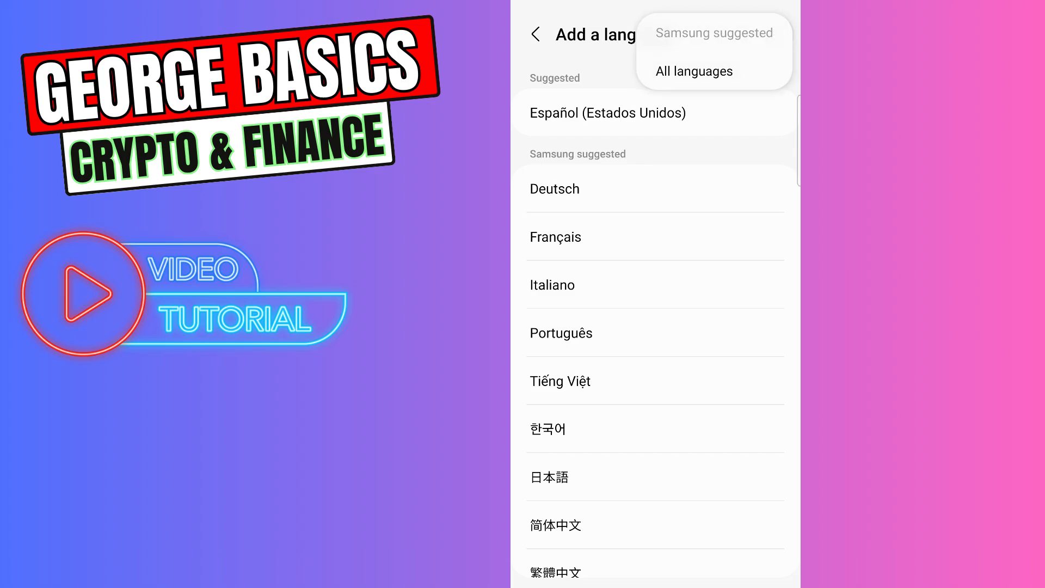
click(695, 71)
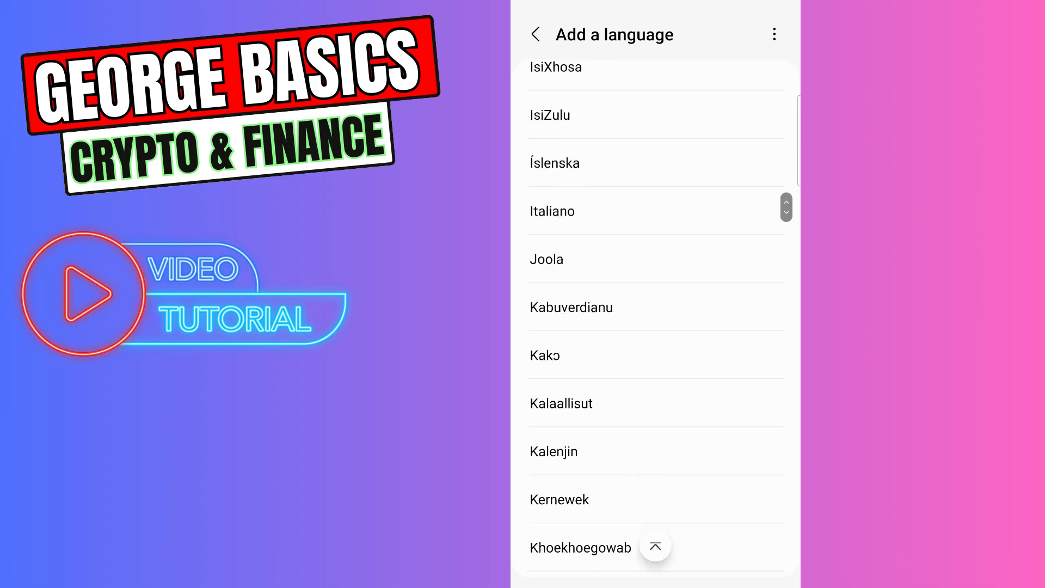
Step: Apply Русский (Россия) as the default language above English (United States)
click(536, 34)
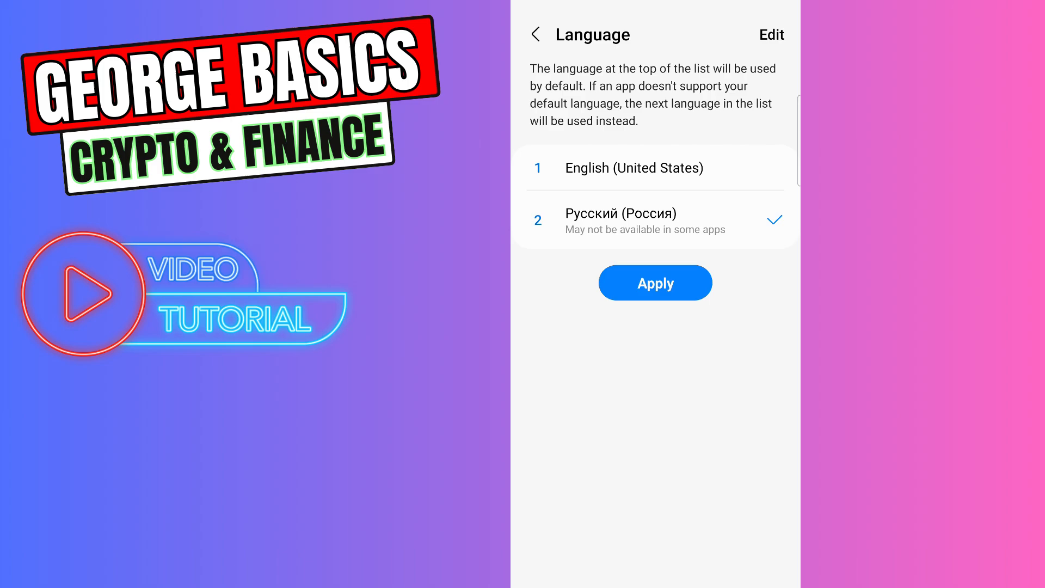
click(655, 283)
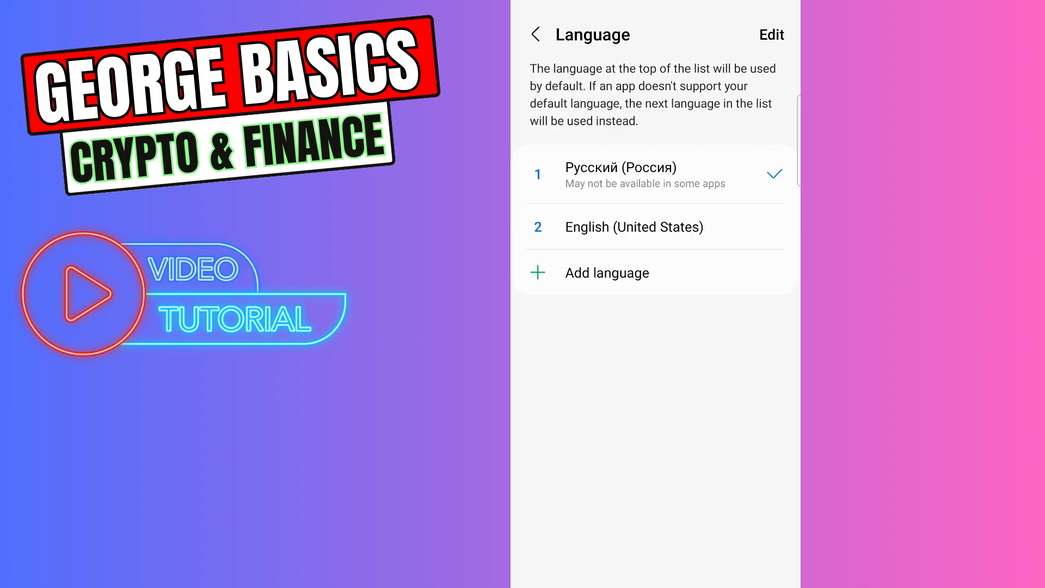